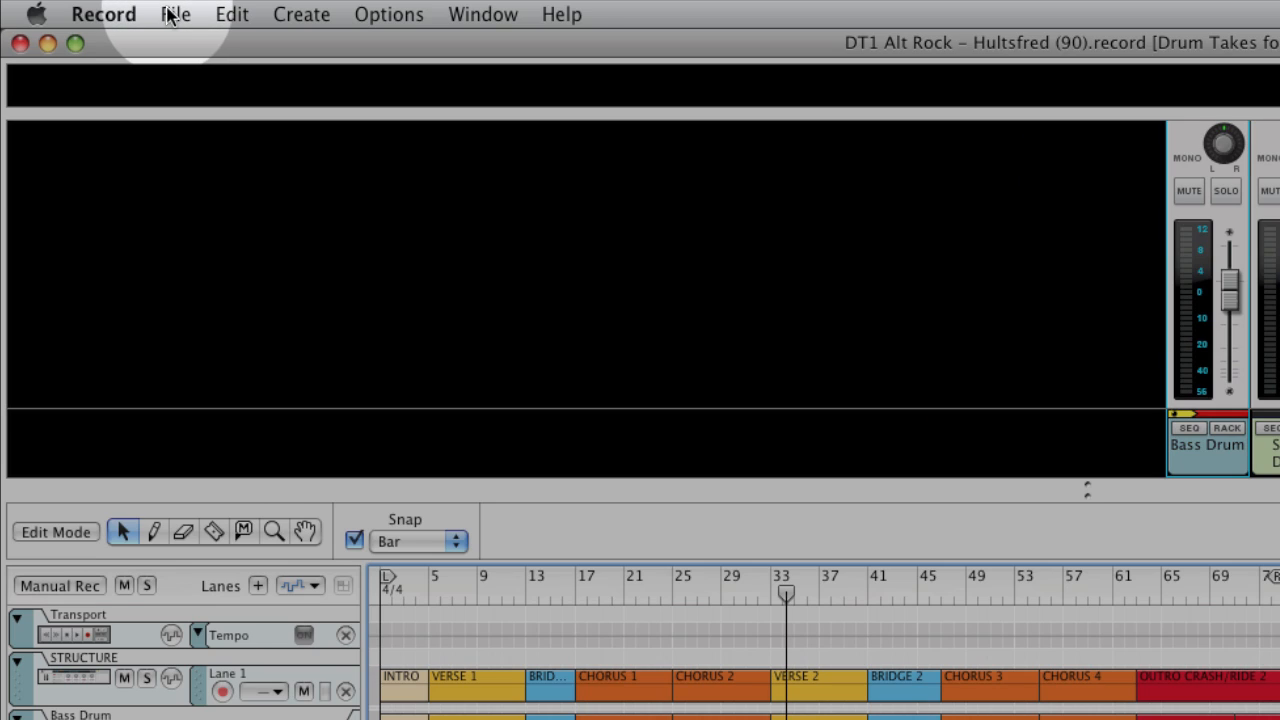
Step: Browse the Record Drum Takes 1 ReFill and audition the Hultsfred additional mix preview
left_click(175, 14)
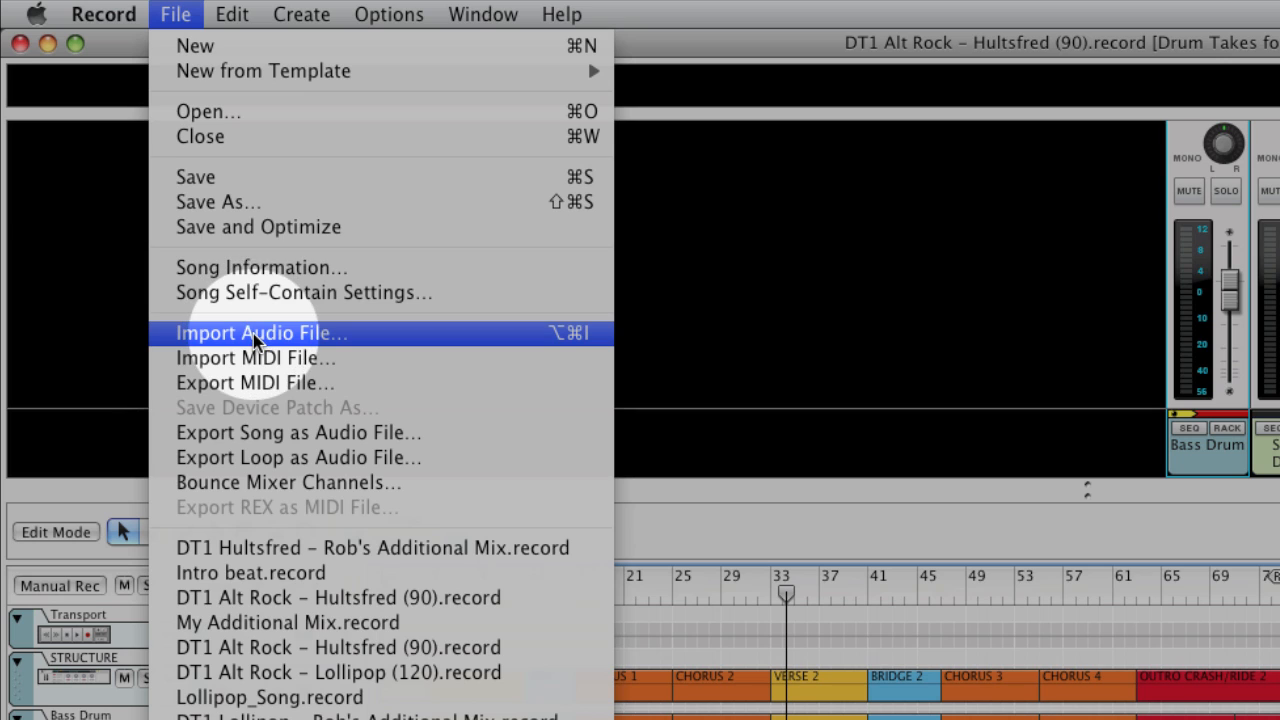
left_click(261, 332)
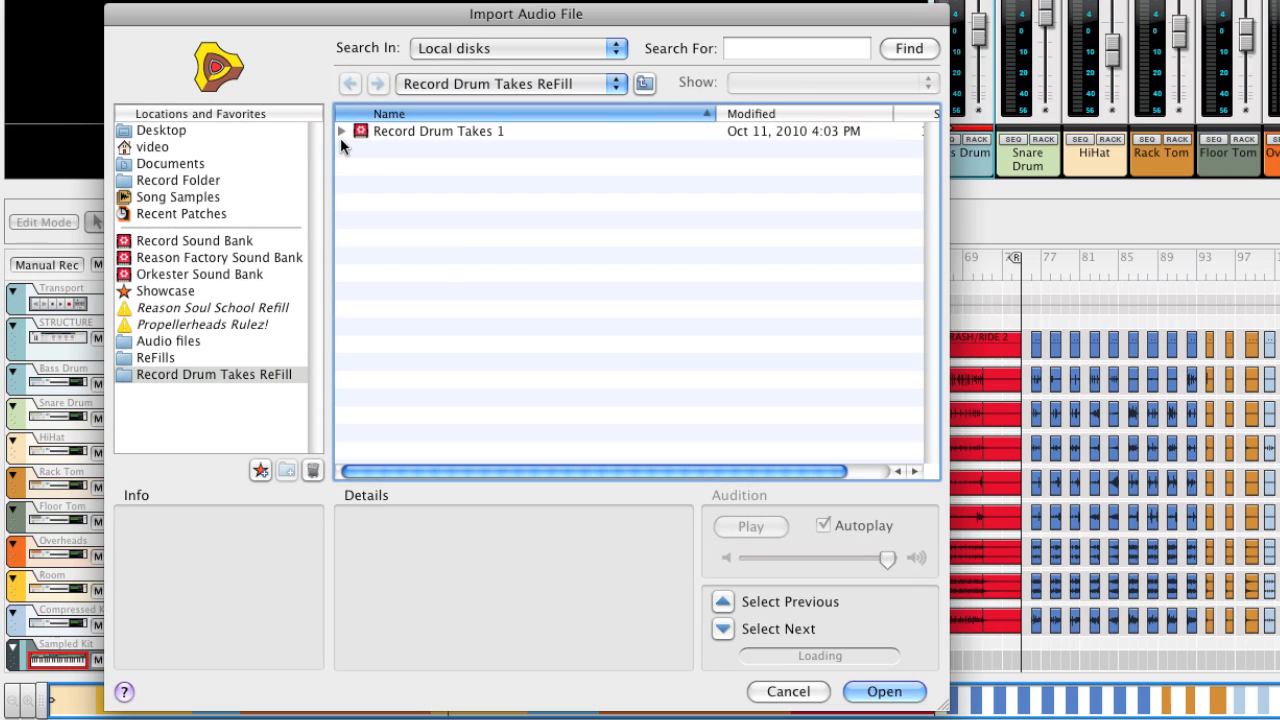
left_click(342, 131)
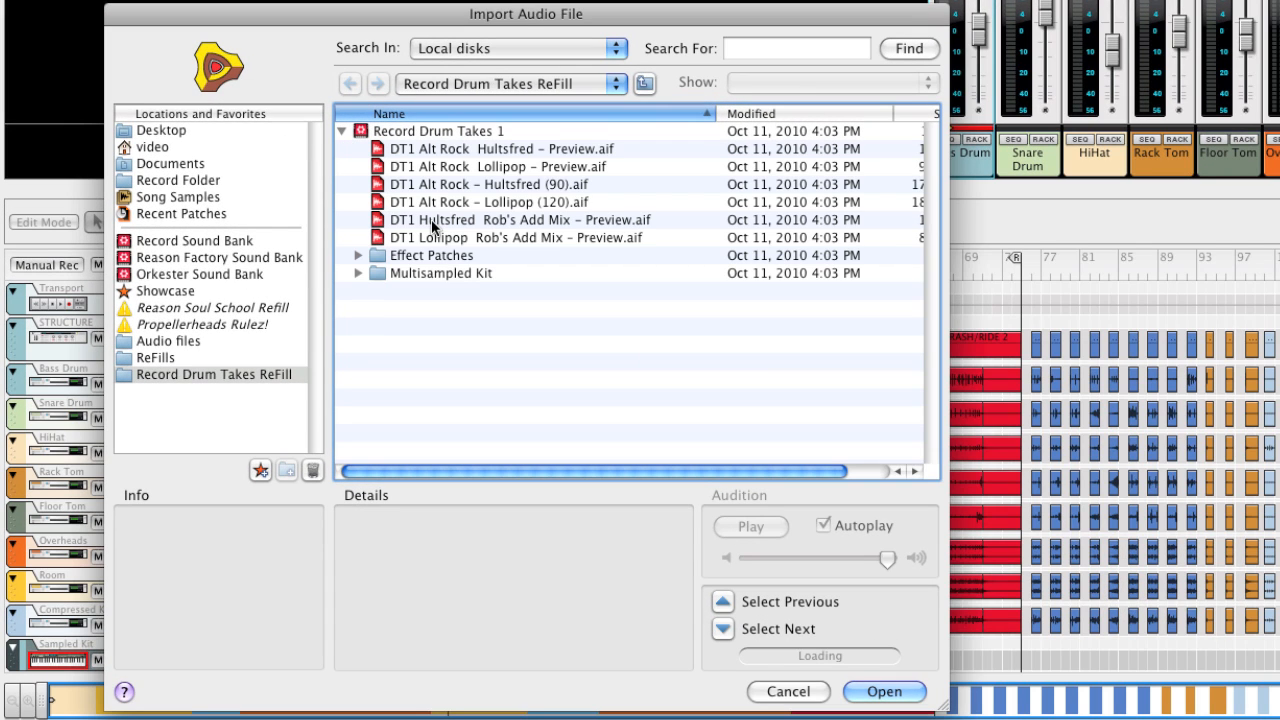
left_click(530, 219)
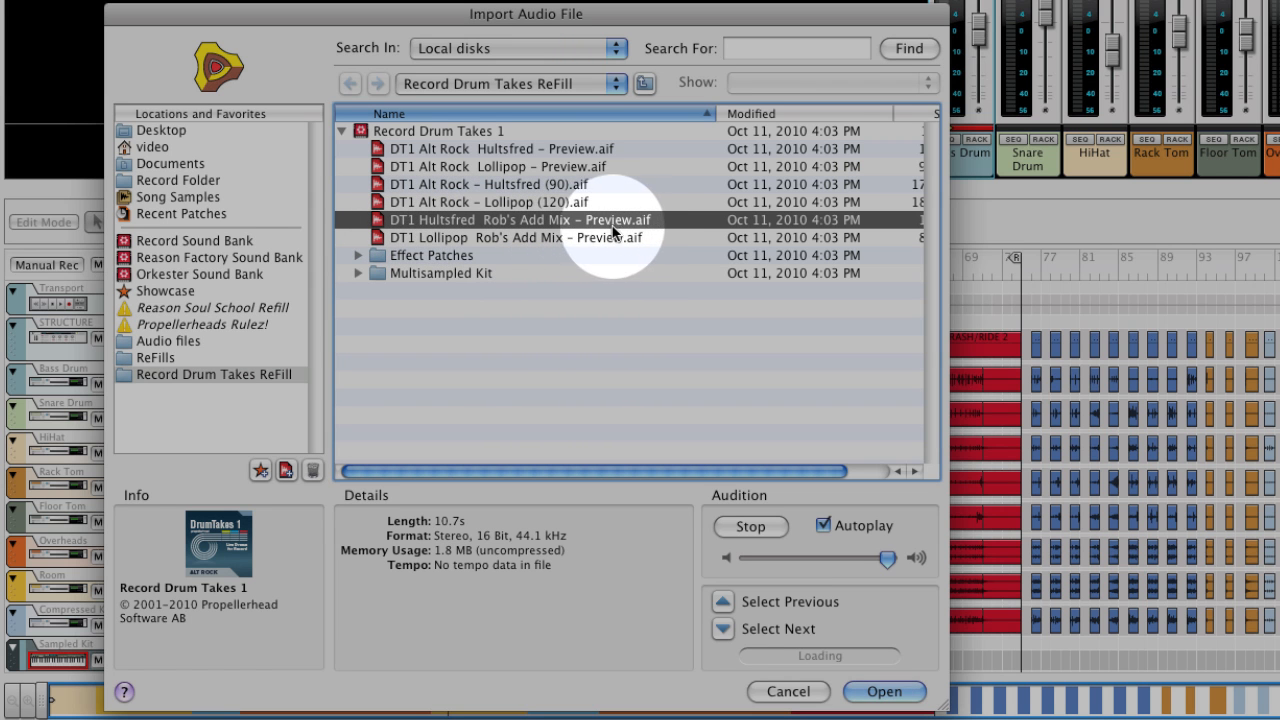
left_click(750, 526)
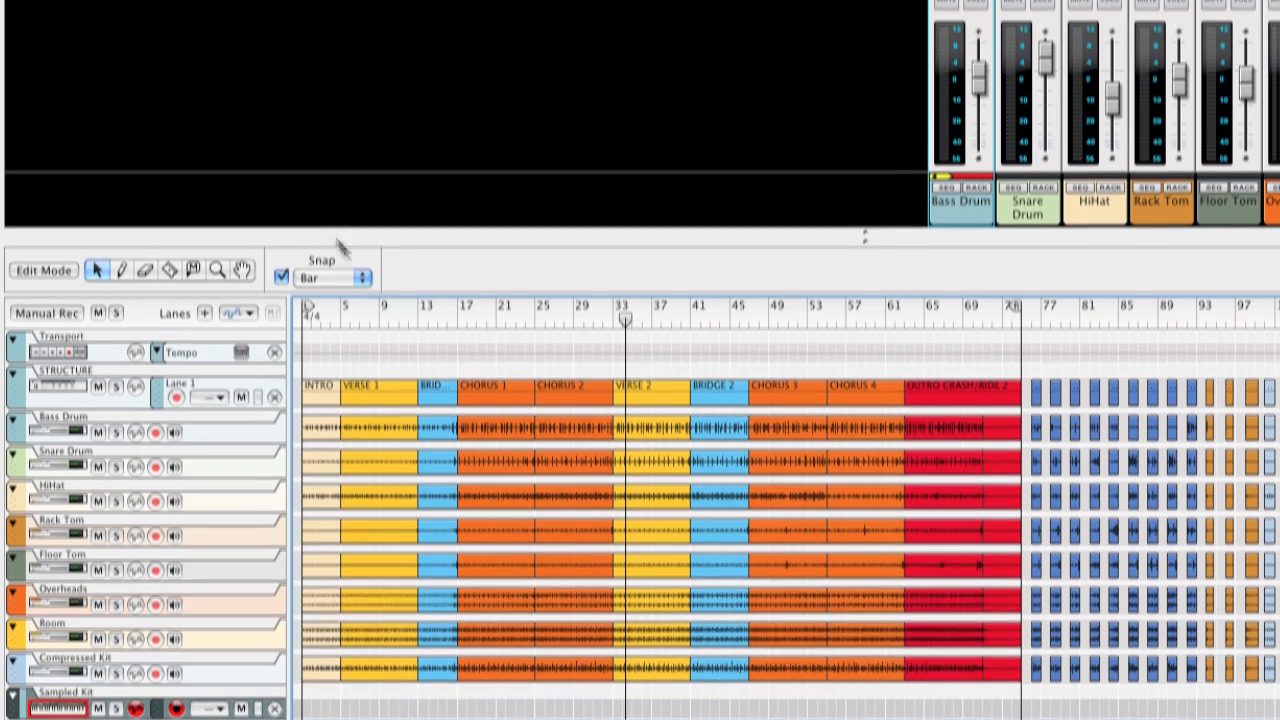
Step: Open DT1 Hultsfred – Rob's Additional Mix.record and dismiss the Song Information
left_click(138, 11)
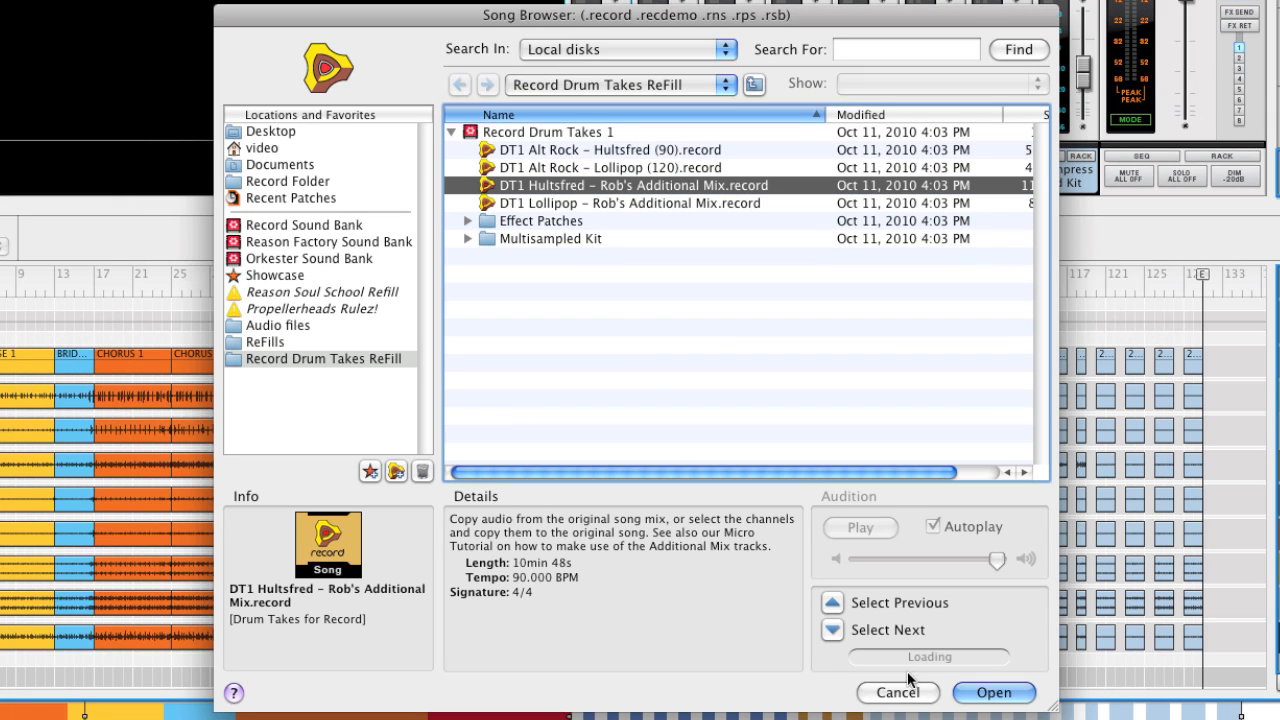
left_click(993, 692)
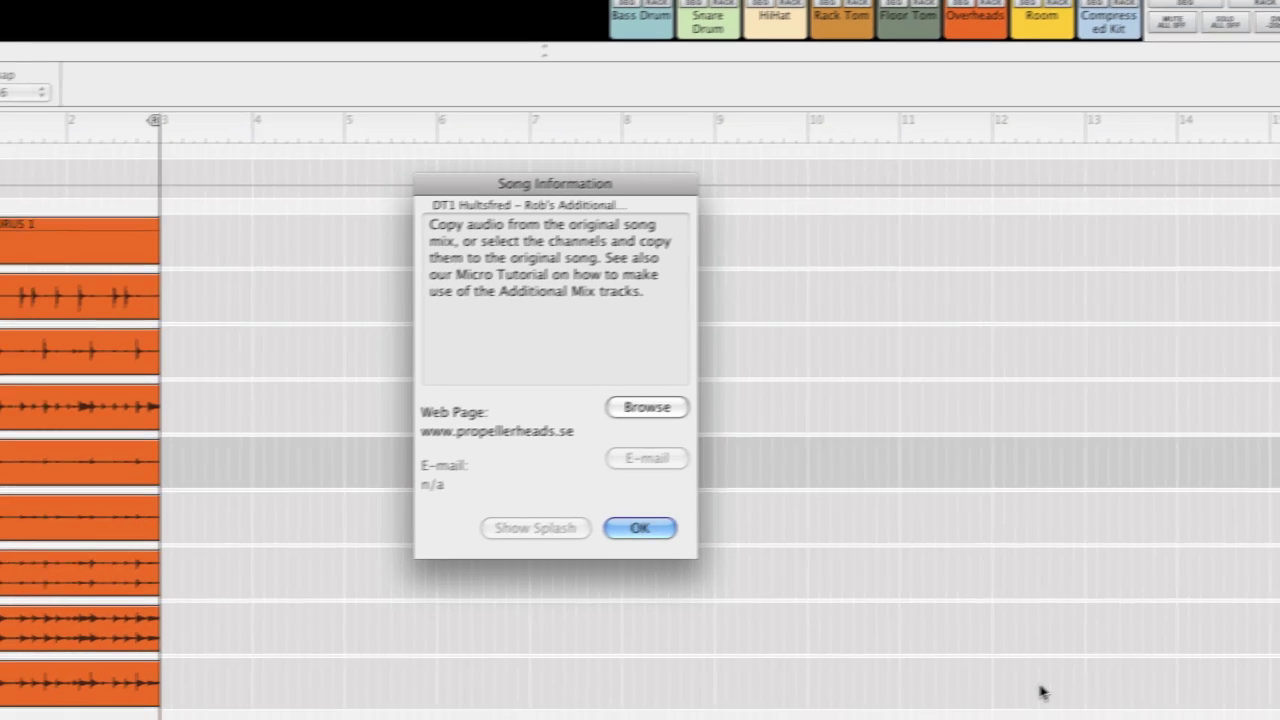
left_click(639, 528)
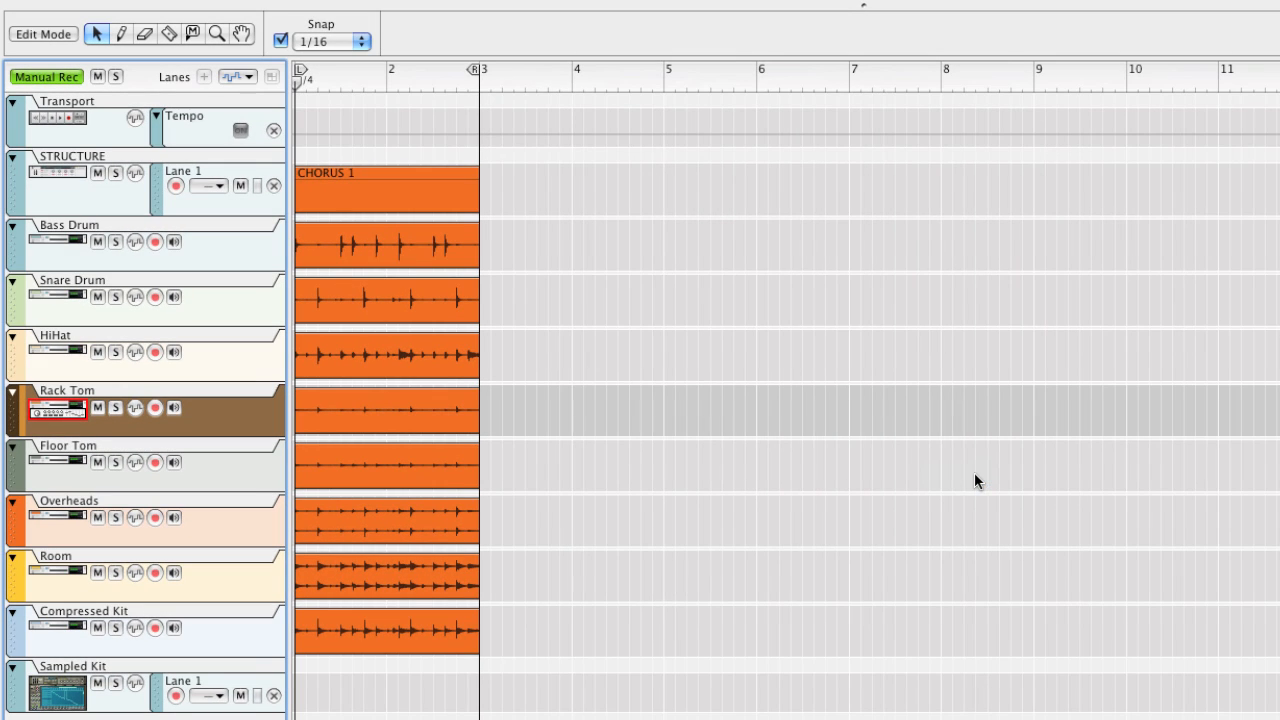
left_click(335, 70)
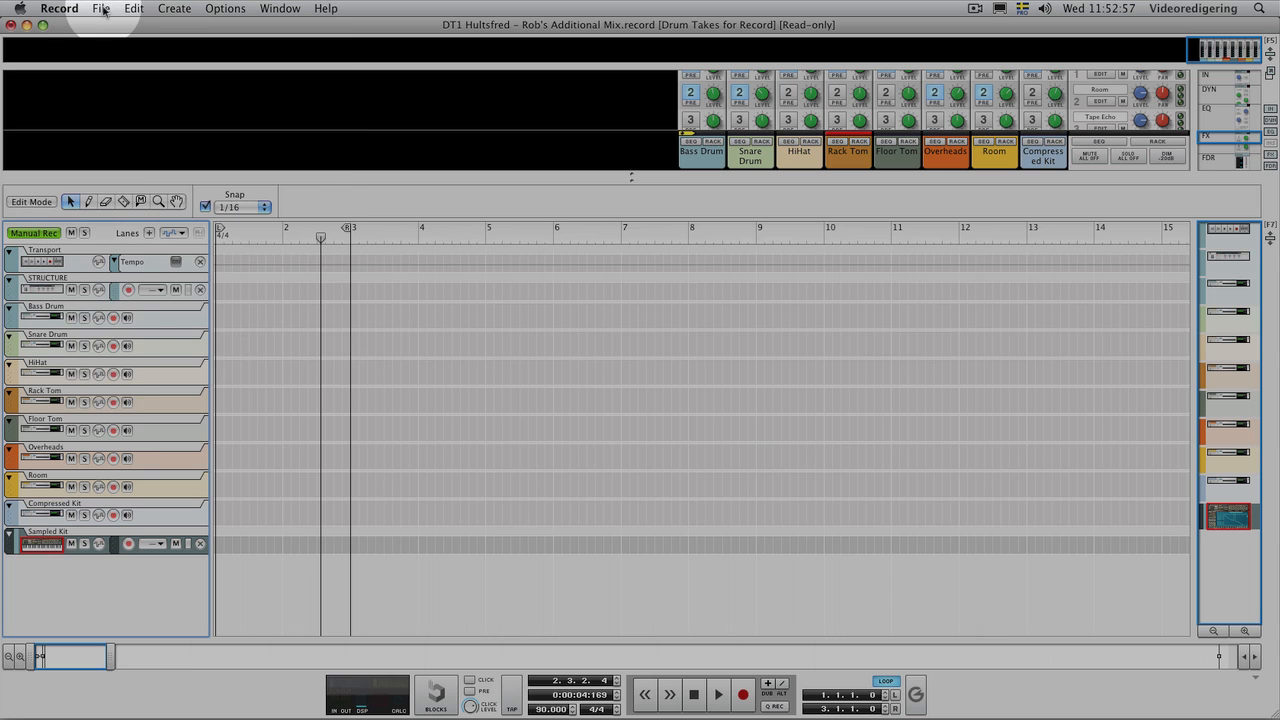
Step: Save the read-only song as an editable copy named My Additional Mix.record
left_click(100, 8)
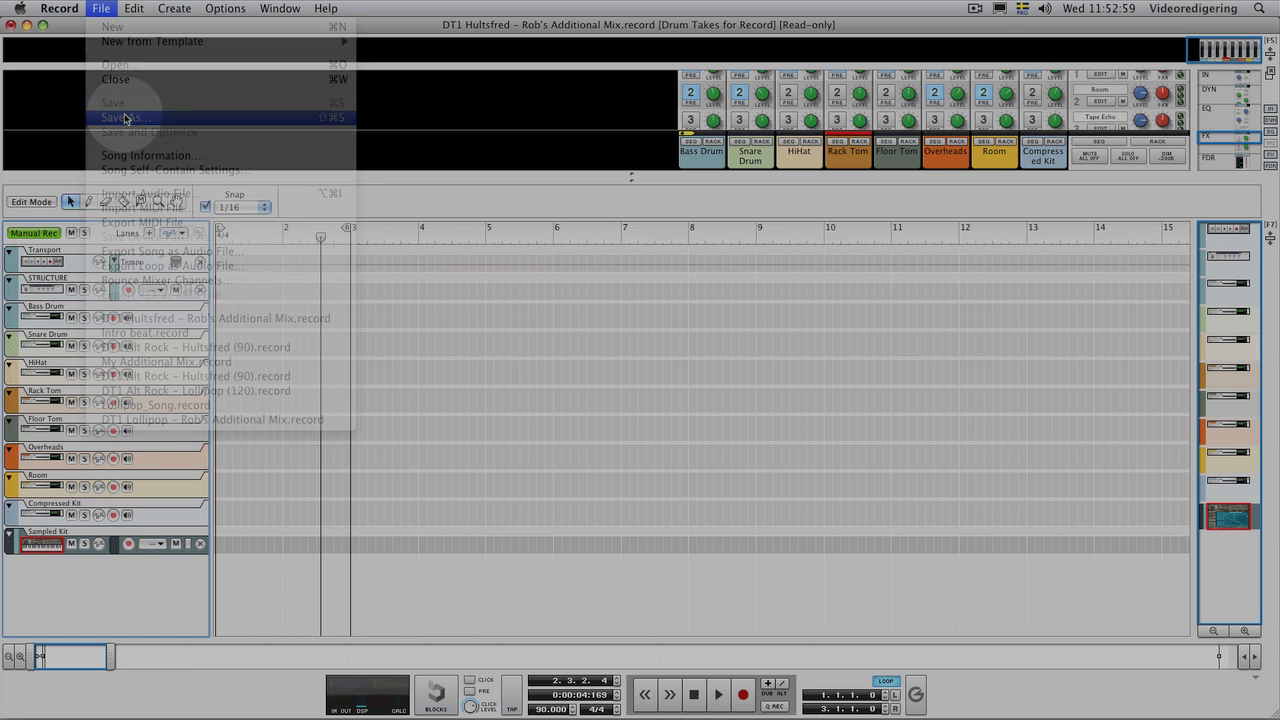
left_click(124, 117)
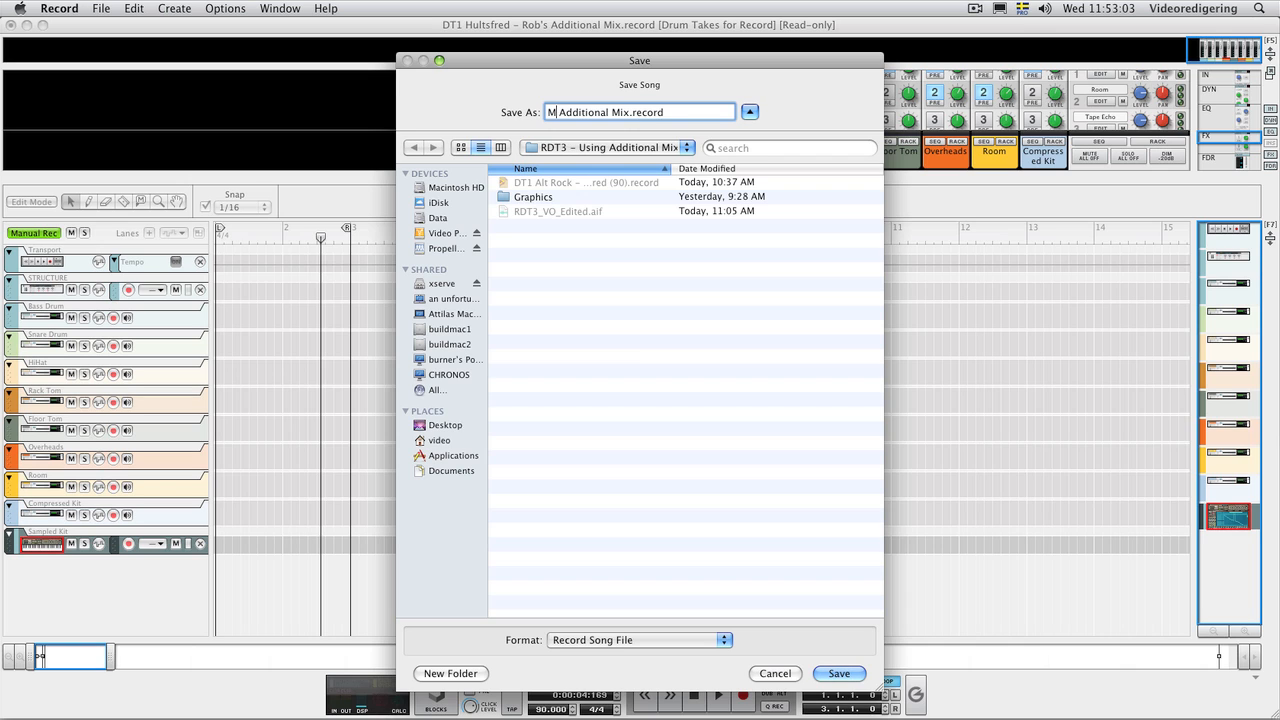
left_click(838, 673)
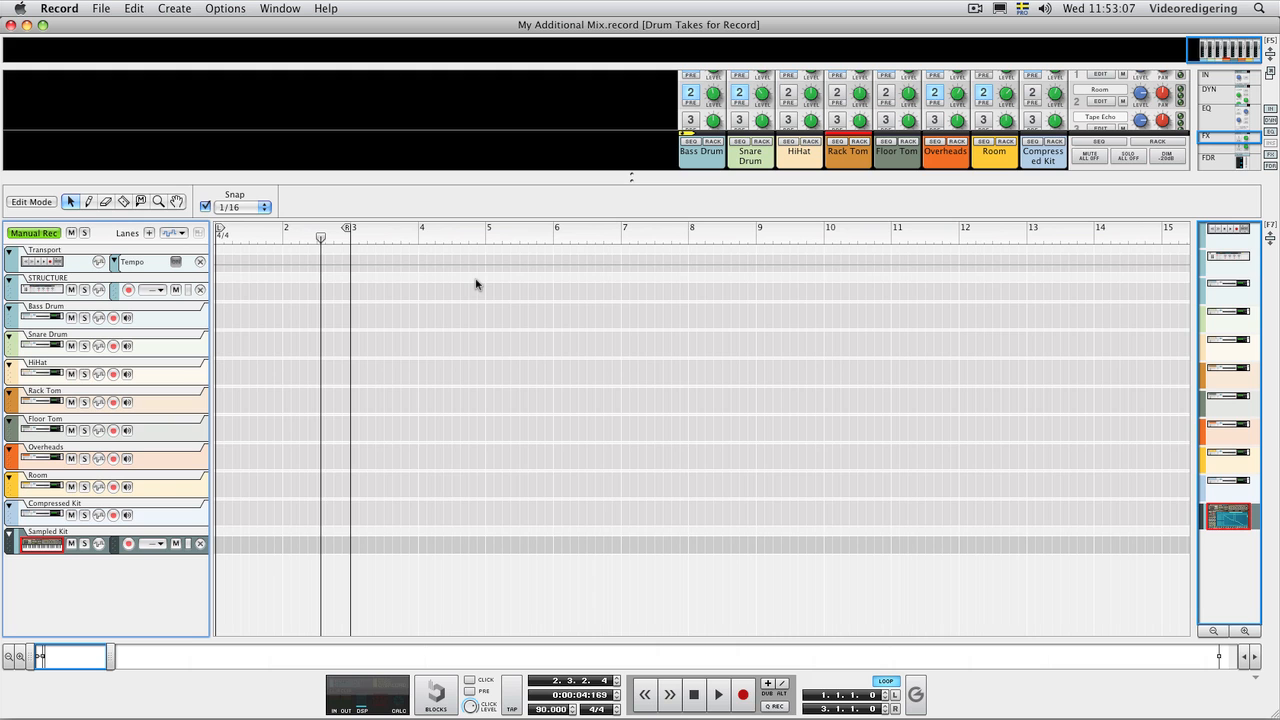
Step: Select all drum clips in the Hultsfred (90) song, then return to My Additional Mix
left_click(280, 8)
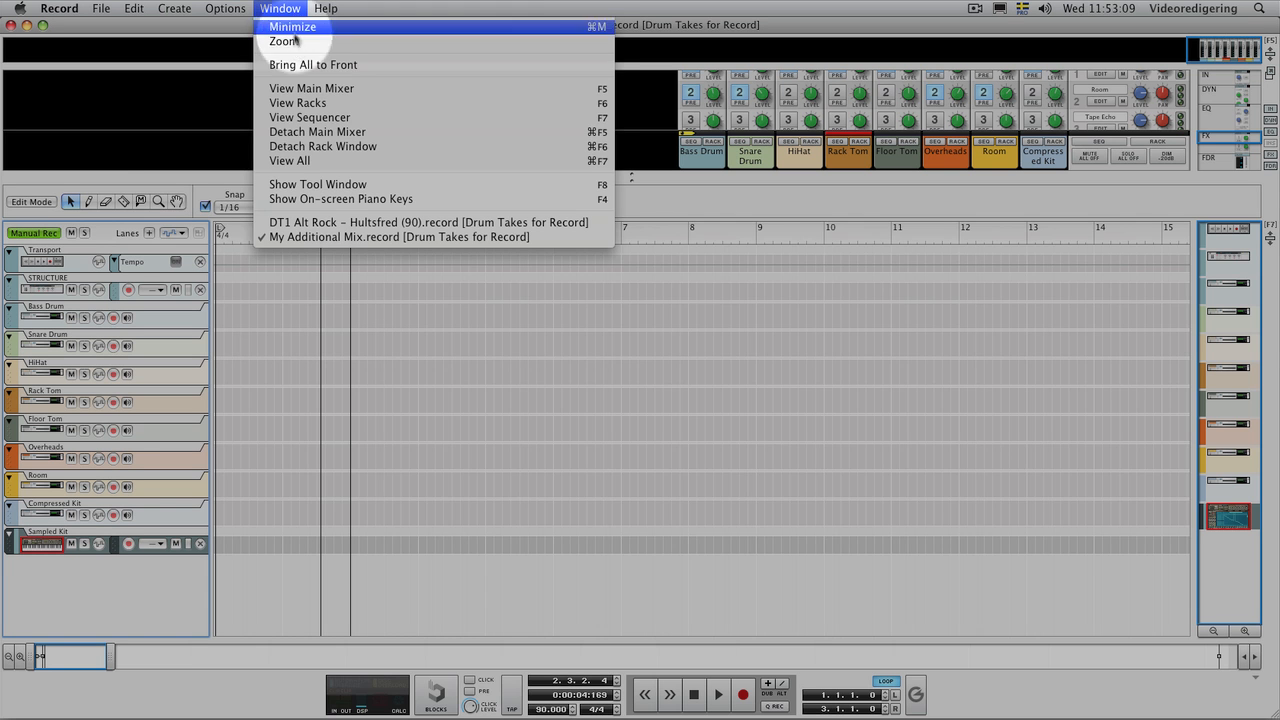
mouse_move(430, 222)
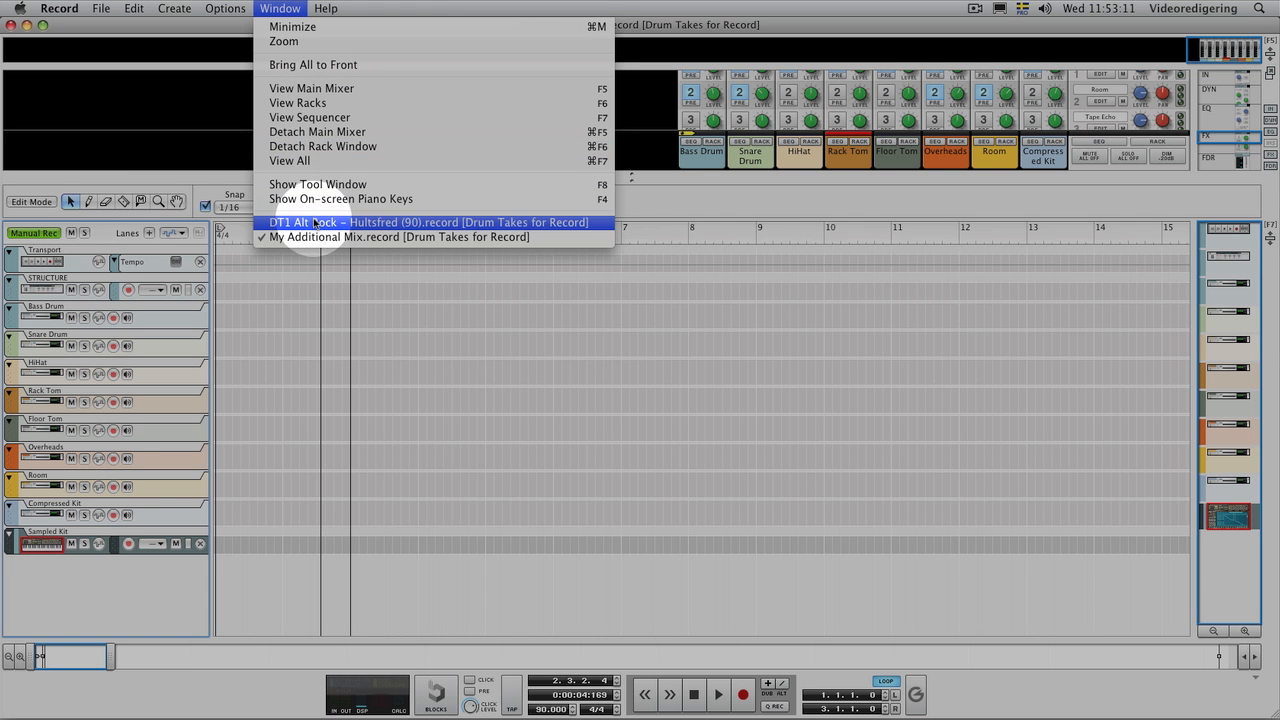
left_click(430, 222)
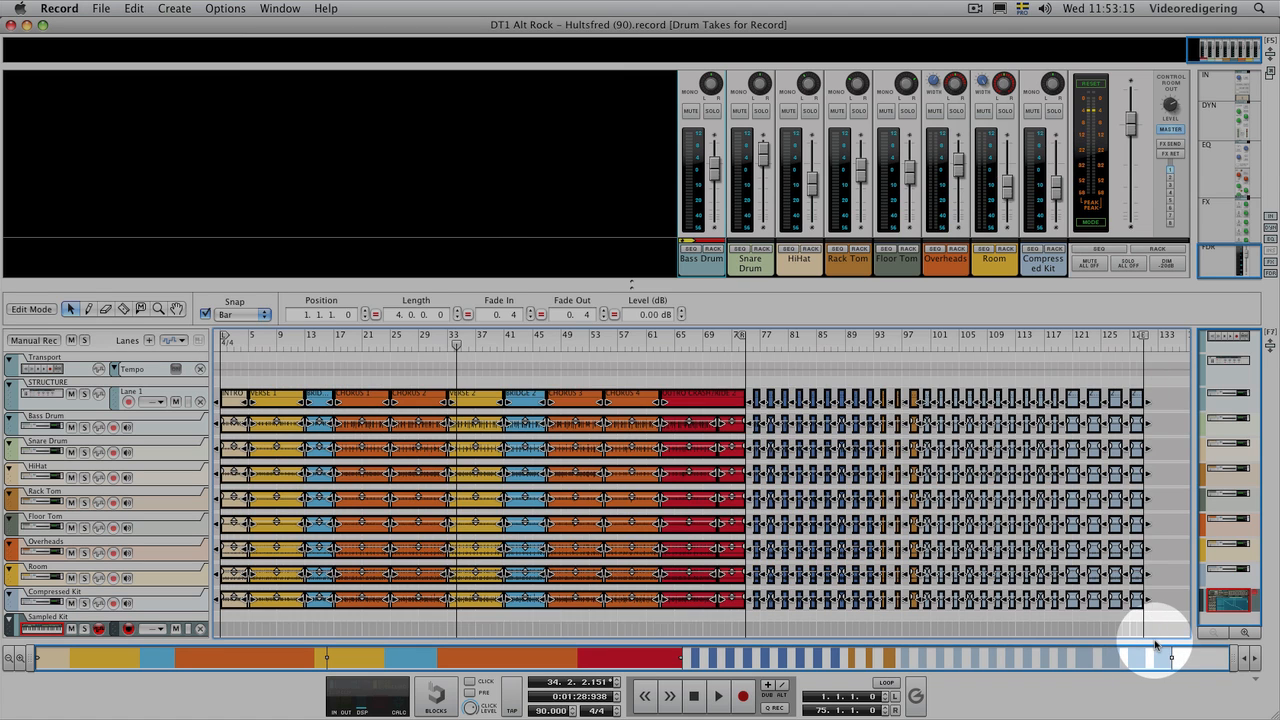
left_click(718, 695)
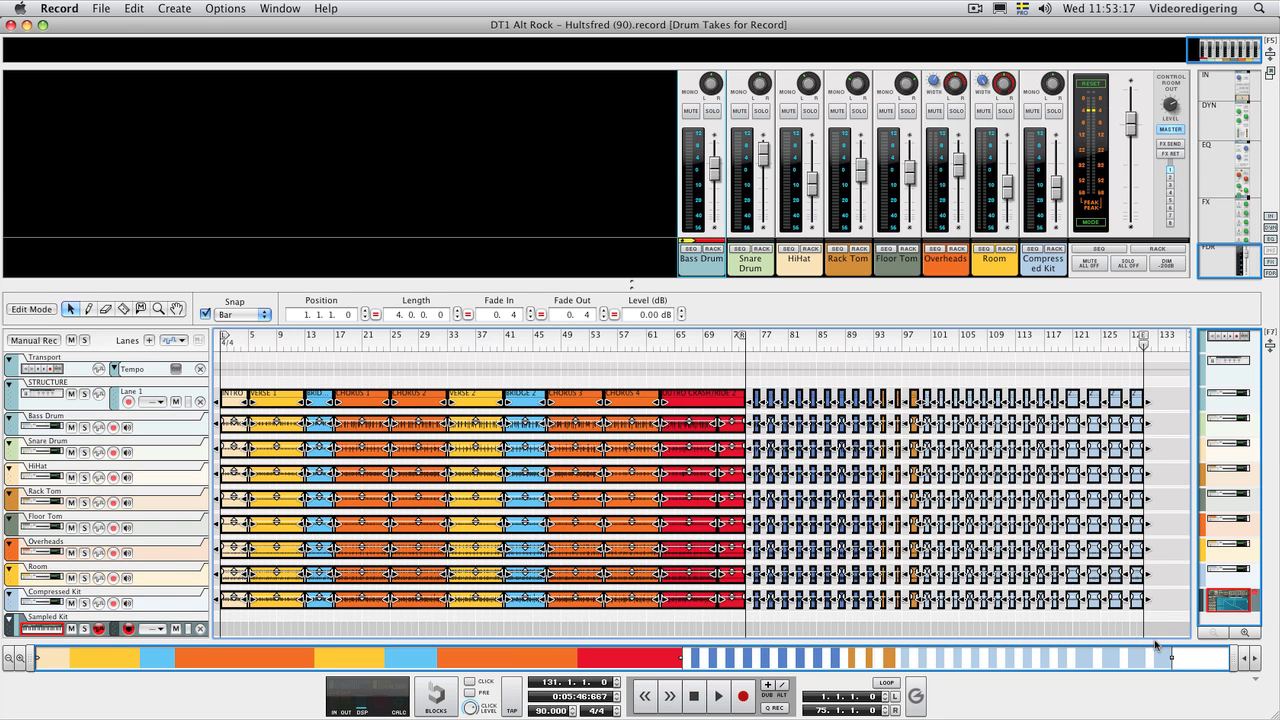
left_click(280, 8)
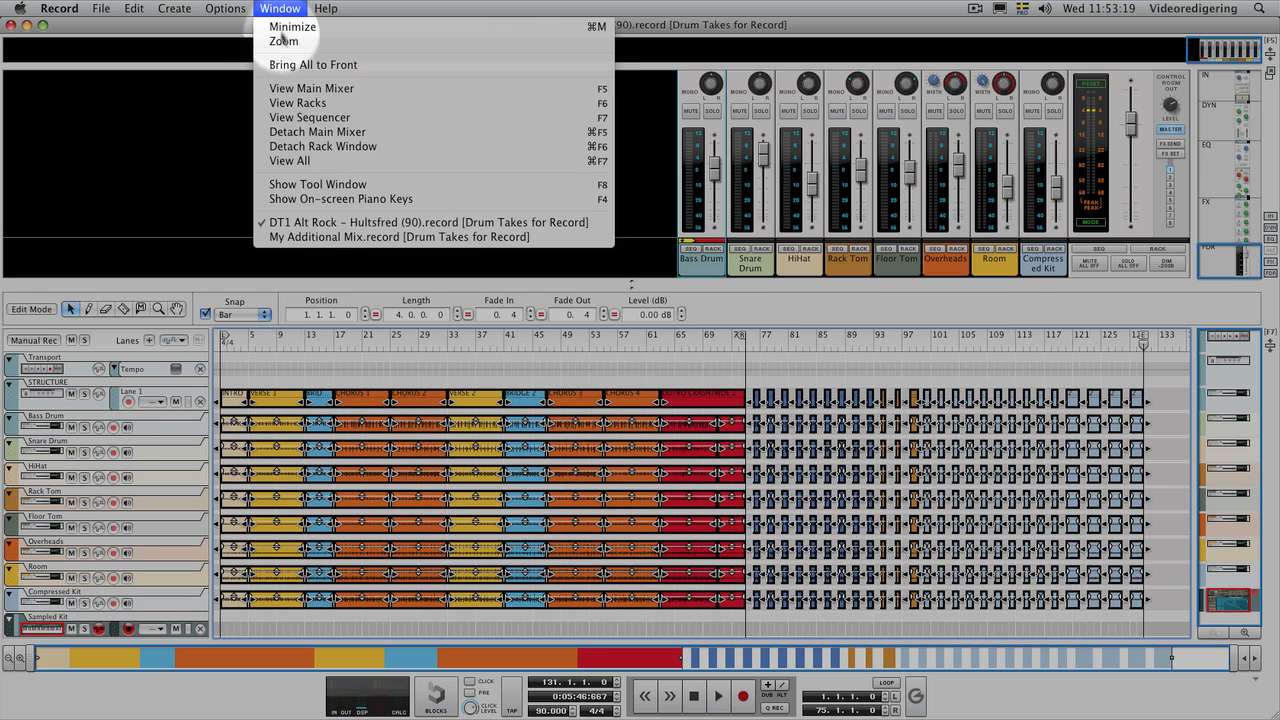
left_click(396, 237)
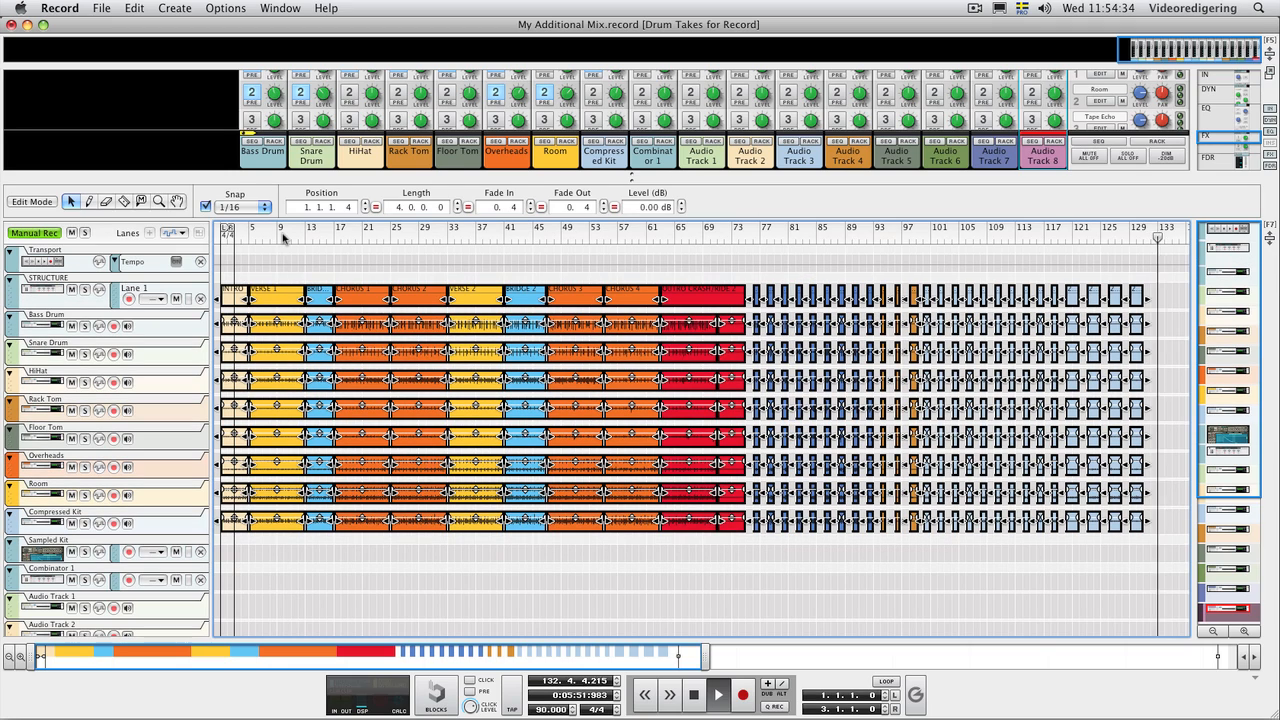
Step: Remove the Combinator and Audio Tracks 1–8 using Delete All In Group
left_click(283, 228)
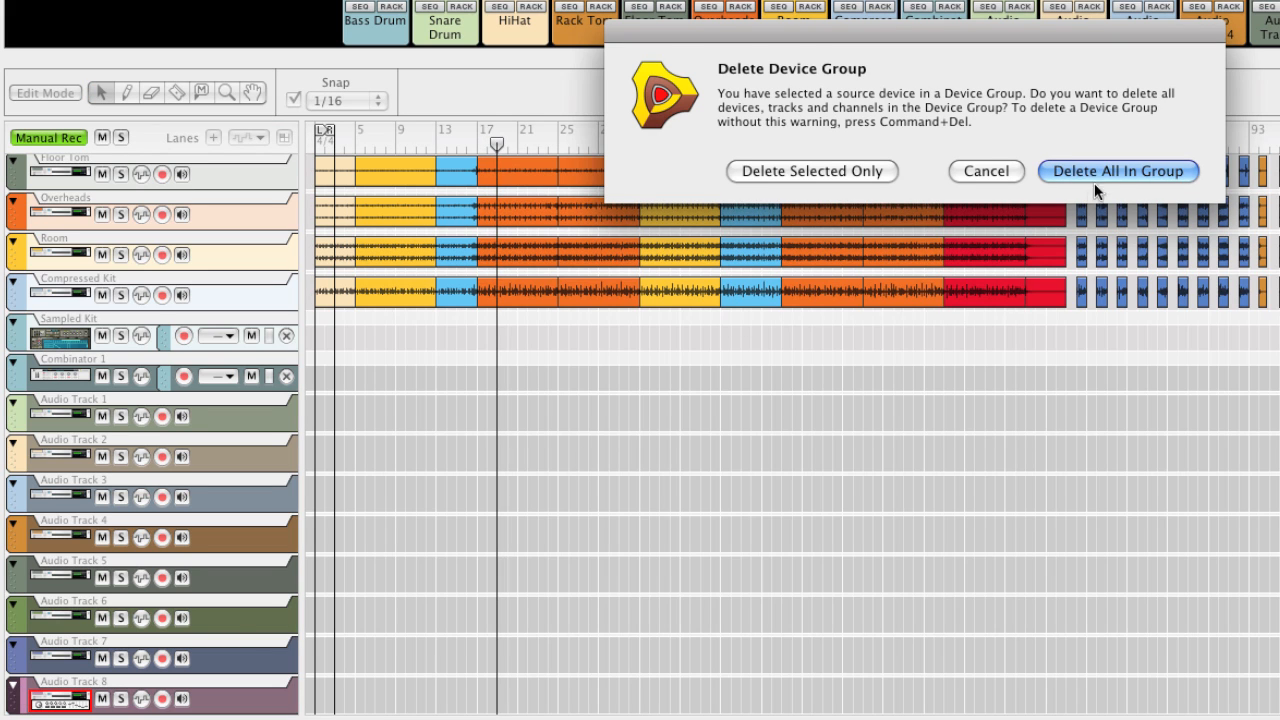
left_click(1118, 171)
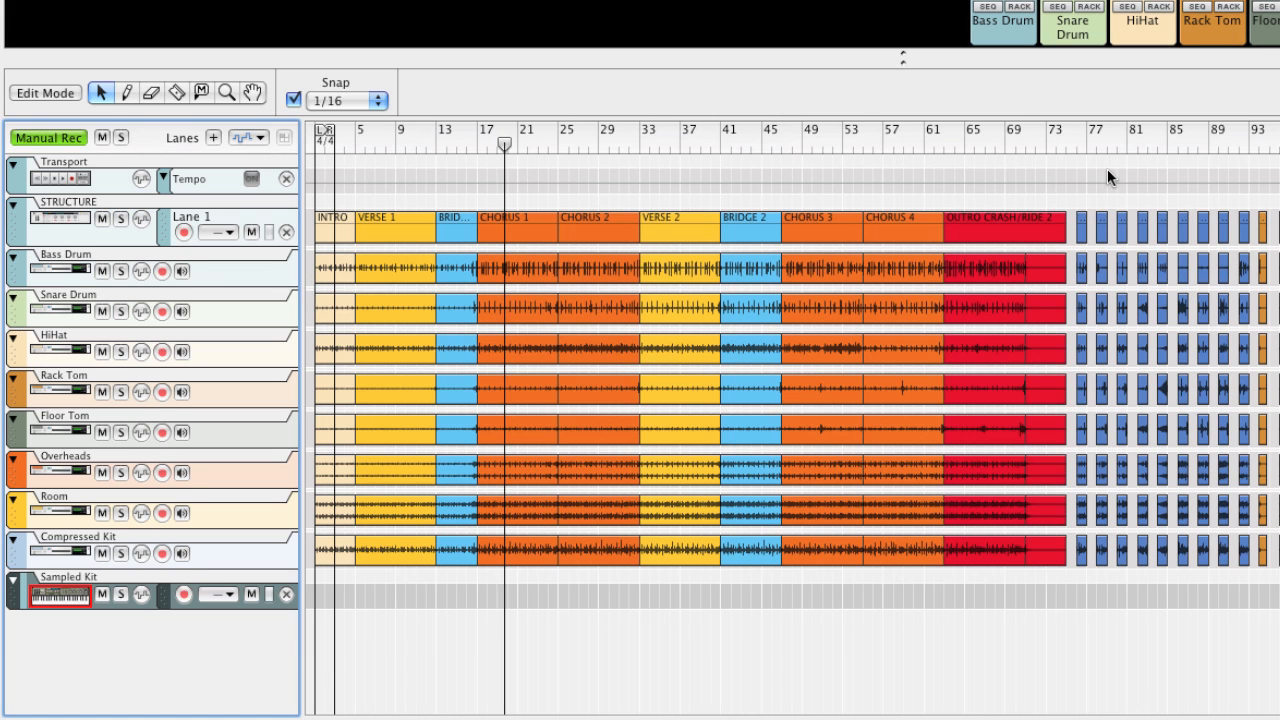